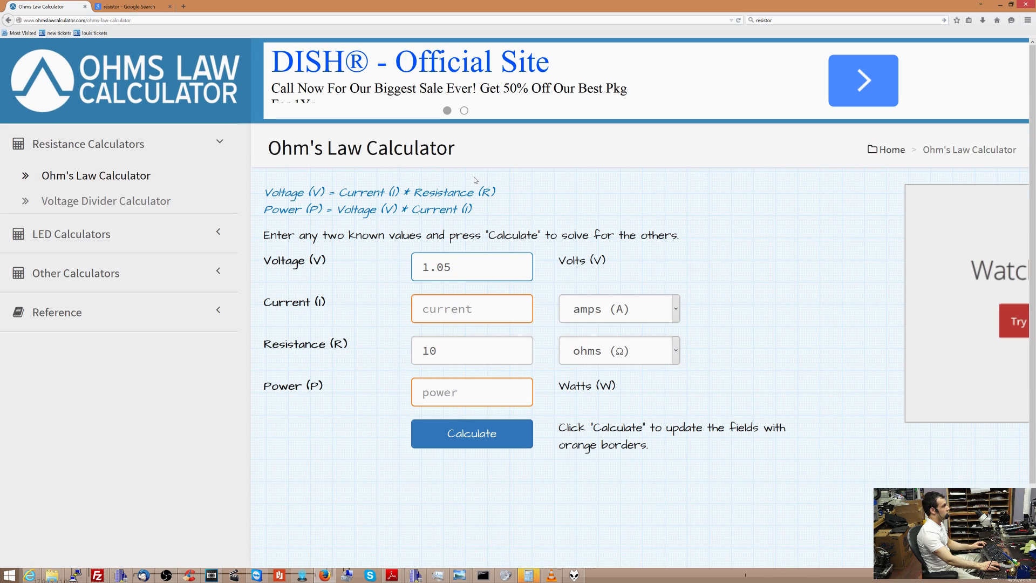
Step: Calculate current and power for 1.05 V across 10 ohms
click(472, 267)
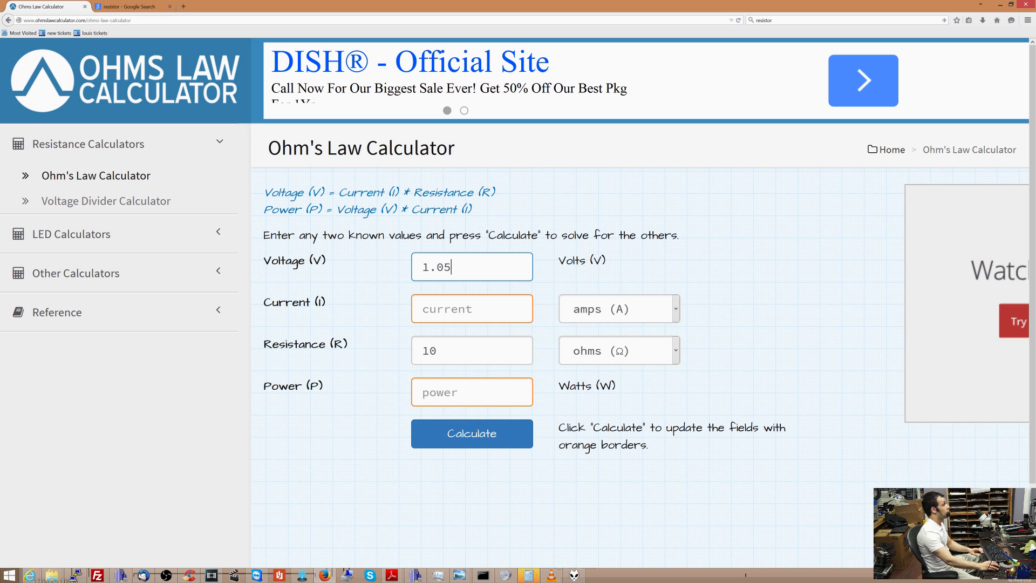
double_click(472, 350)
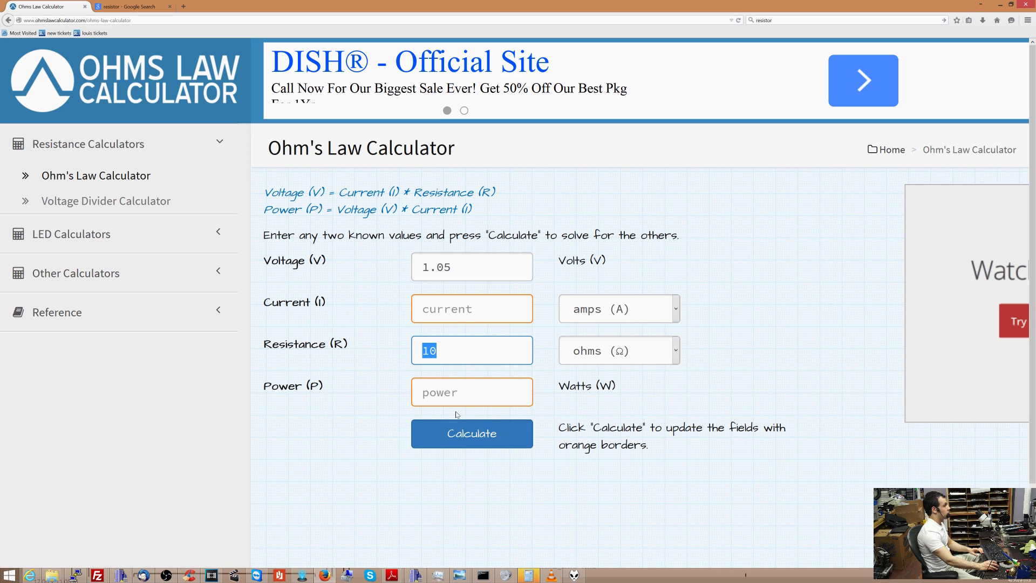
click(471, 434)
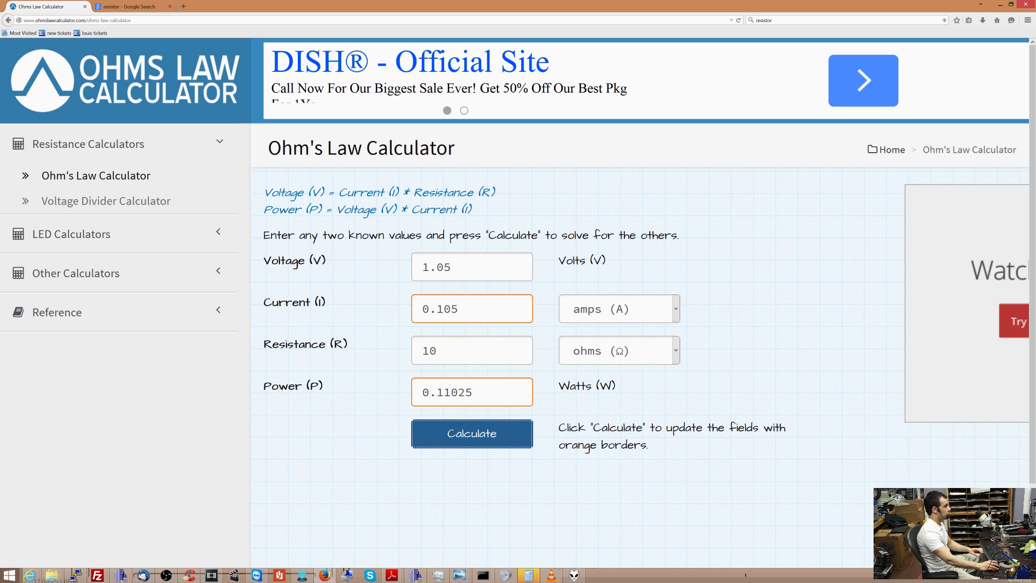
Step: Change resistance to 10000 ohms, clear power, and recalculate to get 0.00011 A
triple_click(471, 392)
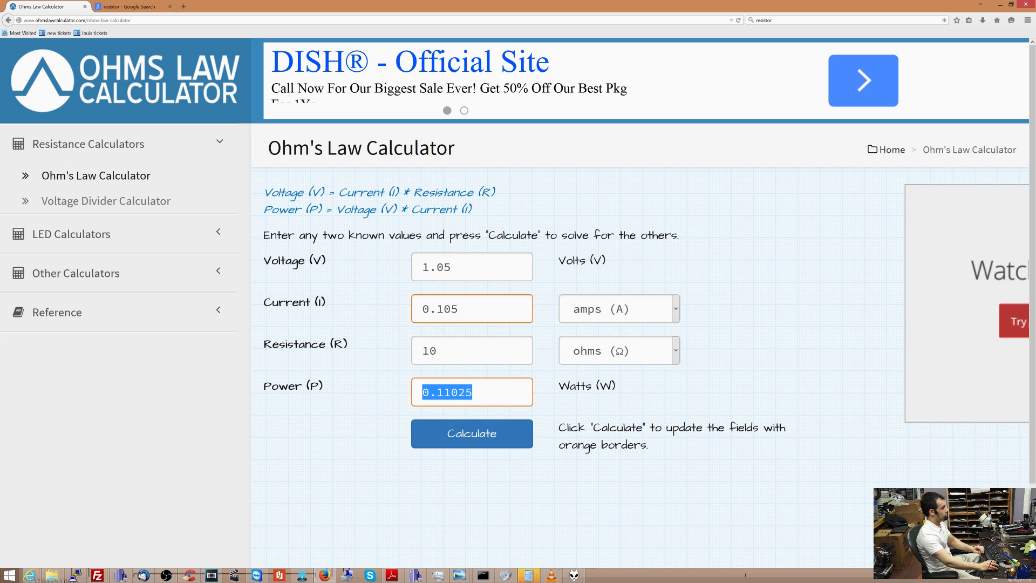
triple_click(472, 350)
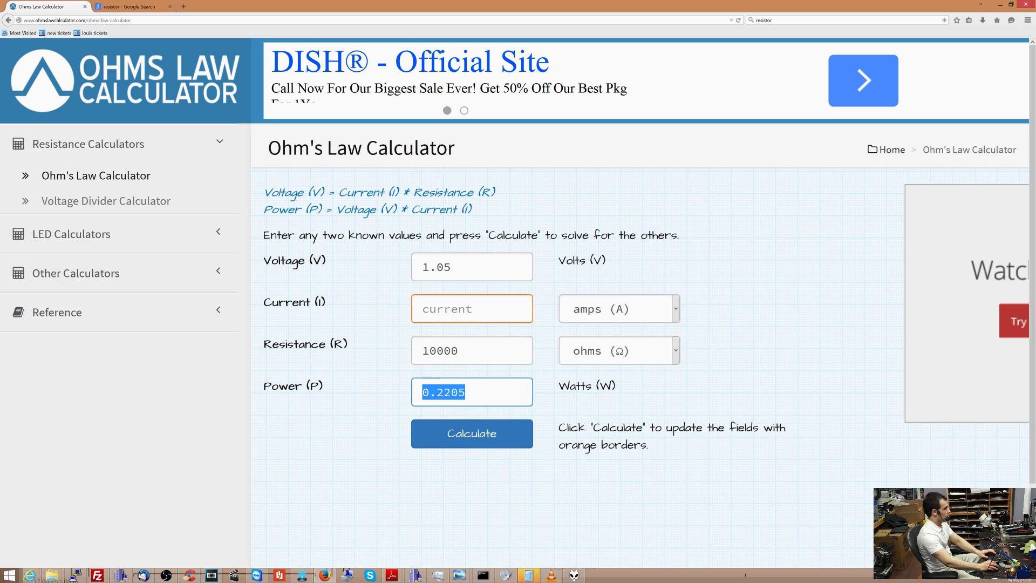
click(471, 434)
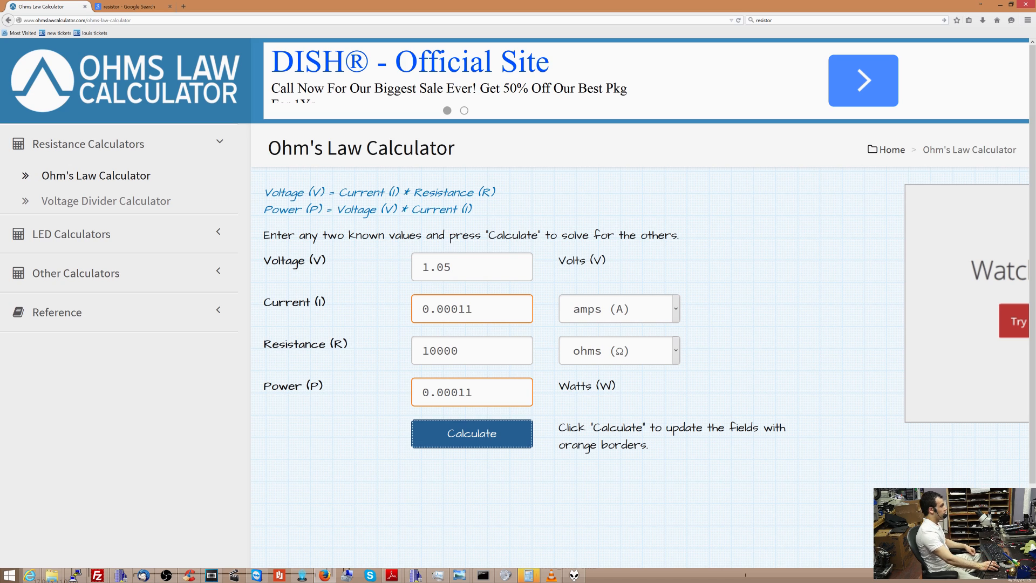
mouse_move(500, 328)
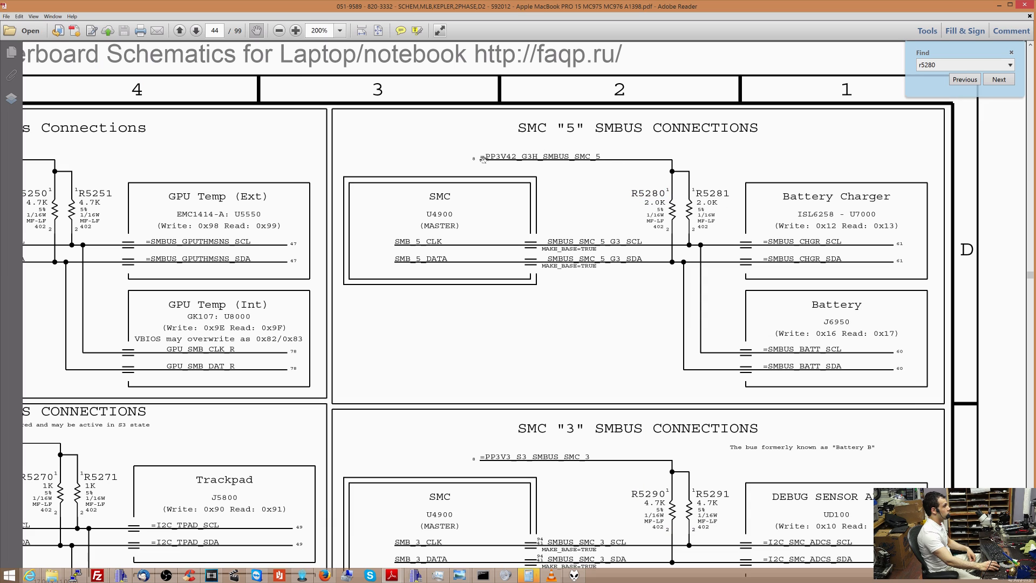
mouse_move(660, 230)
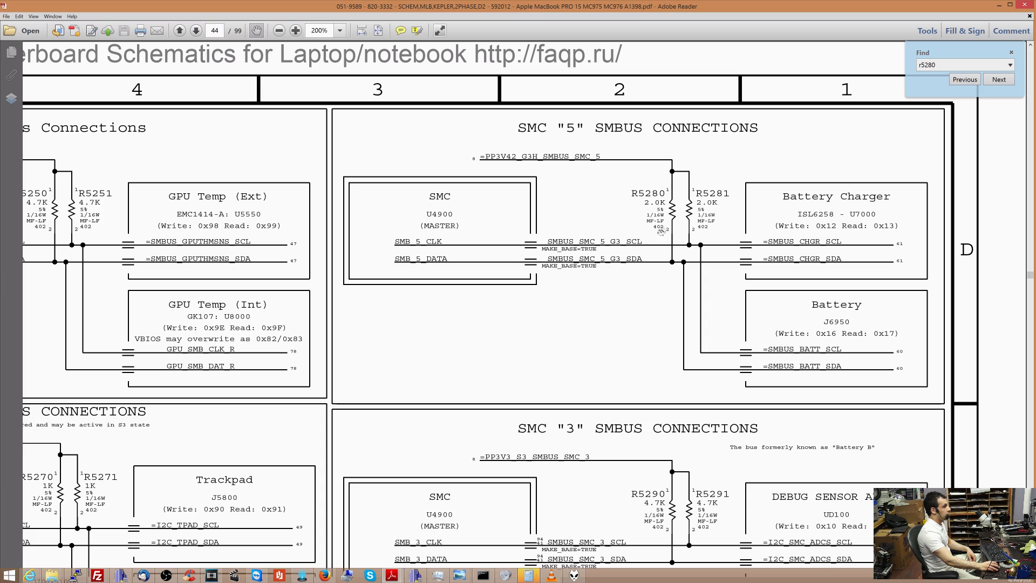
mouse_move(662, 269)
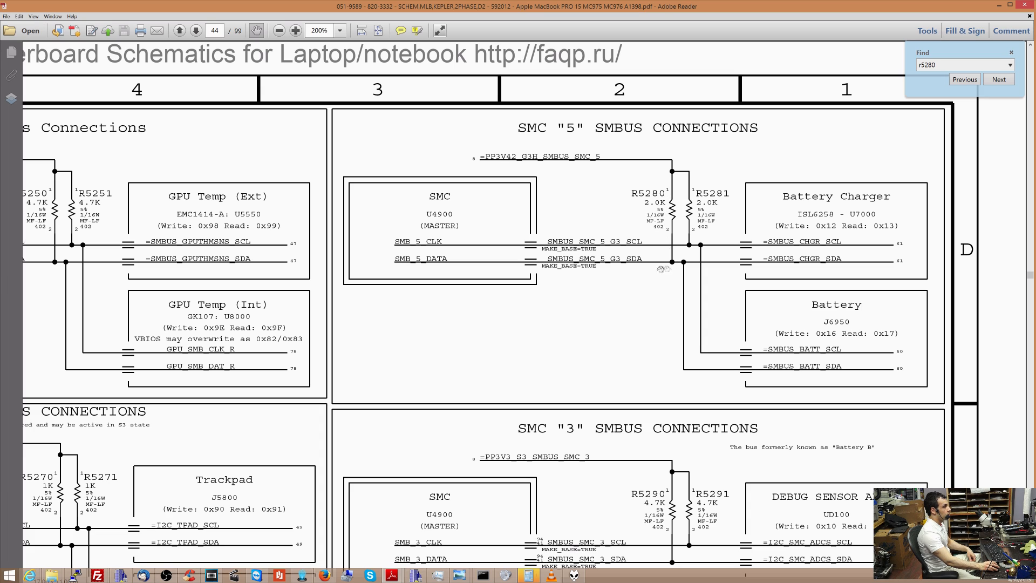
mouse_move(681, 284)
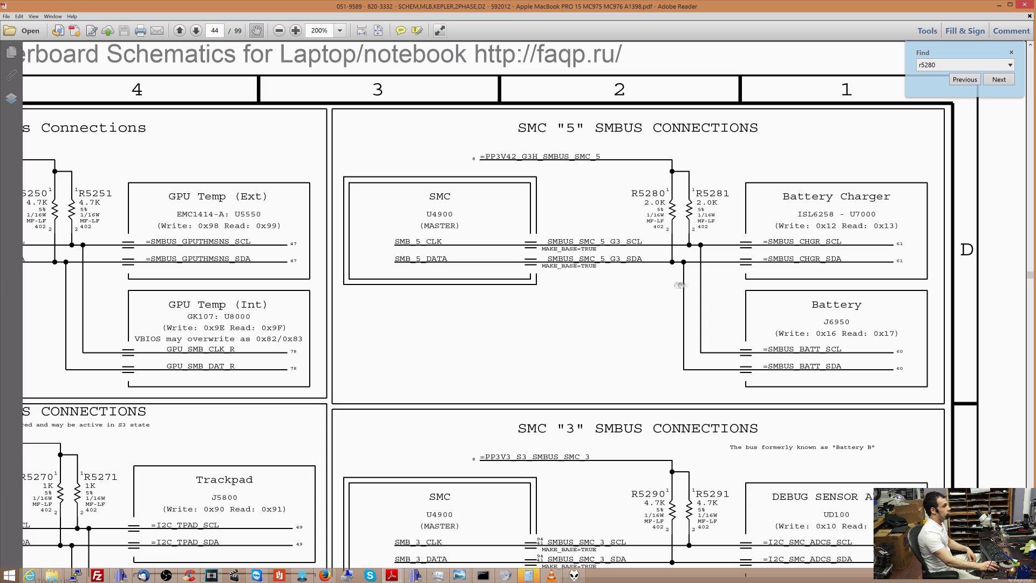
mouse_move(660, 243)
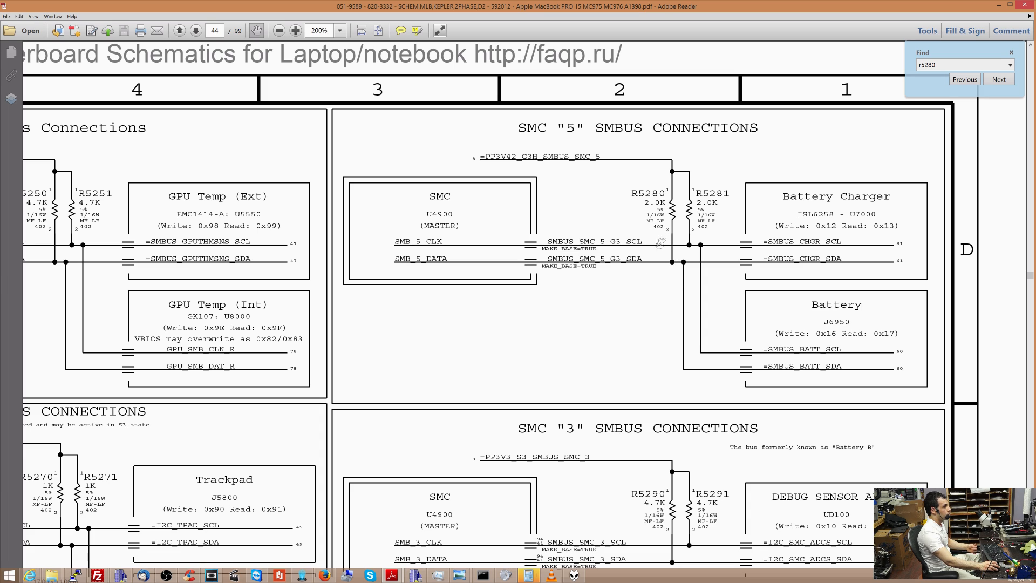
mouse_move(582, 280)
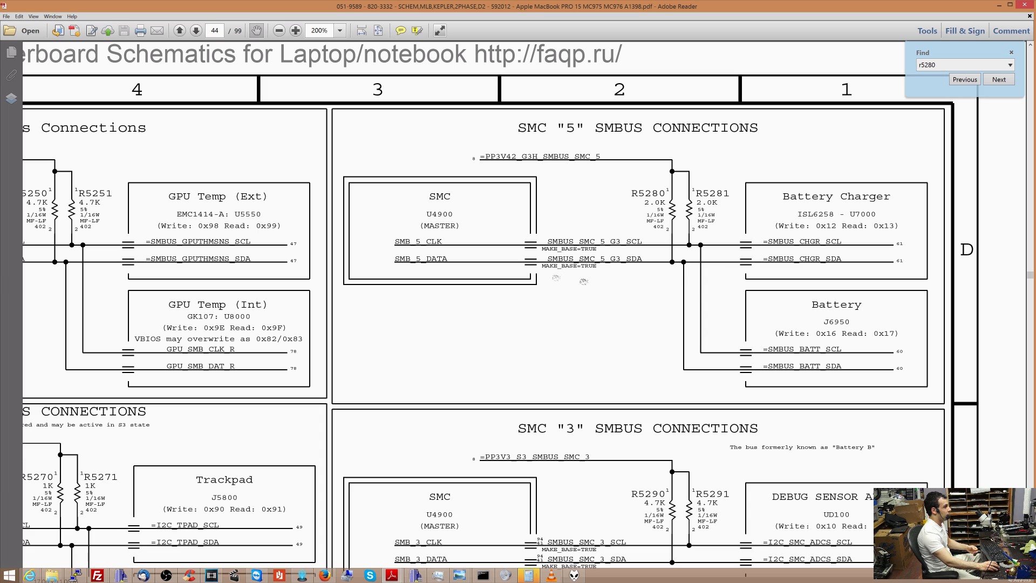
mouse_move(569, 156)
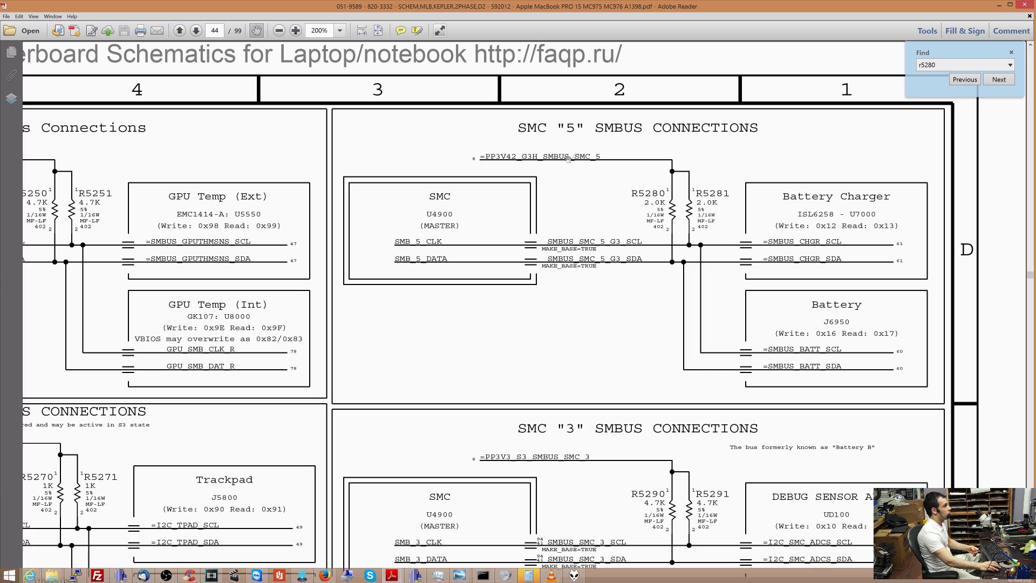
mouse_move(519, 162)
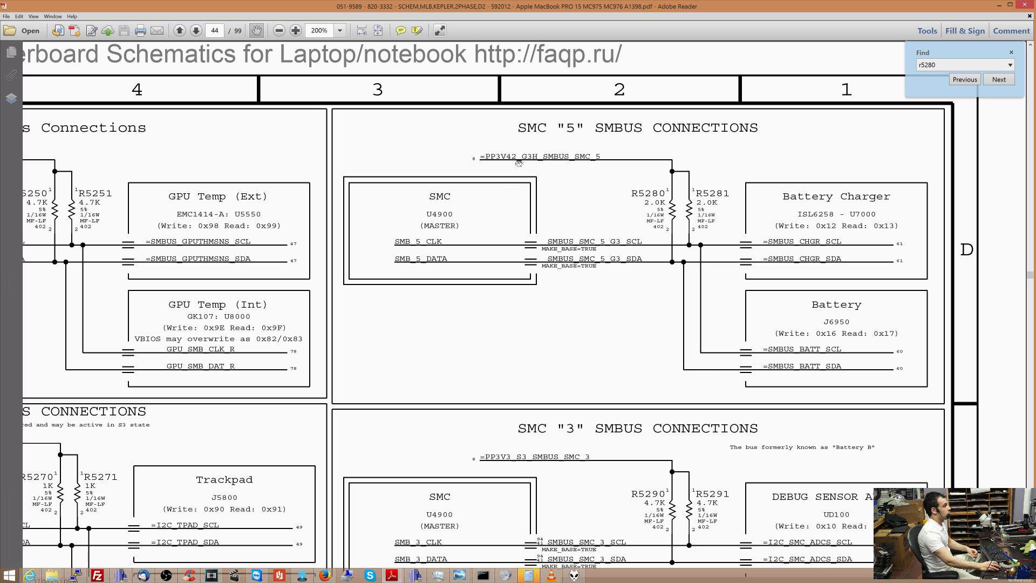
mouse_move(647, 214)
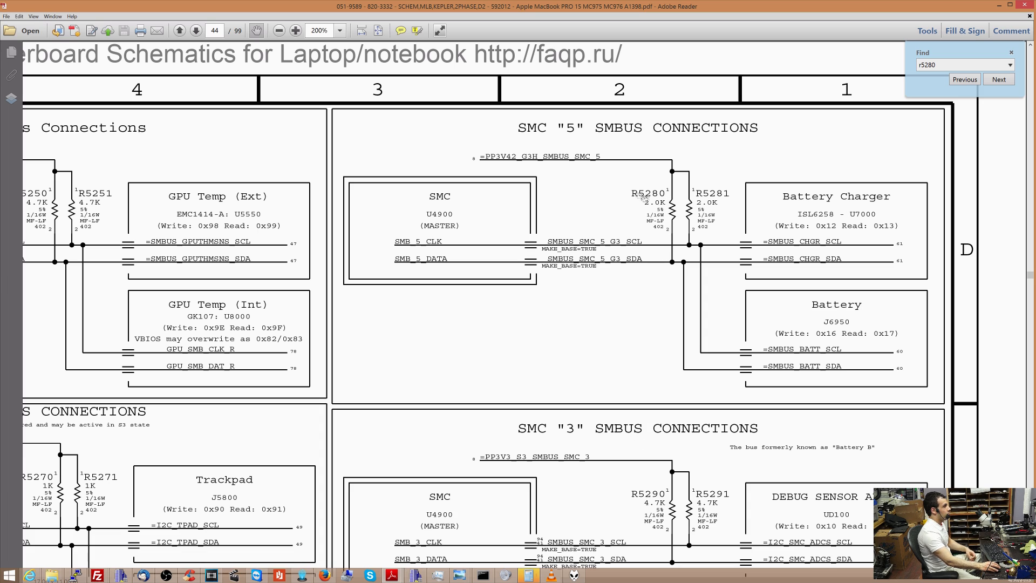
mouse_move(512, 165)
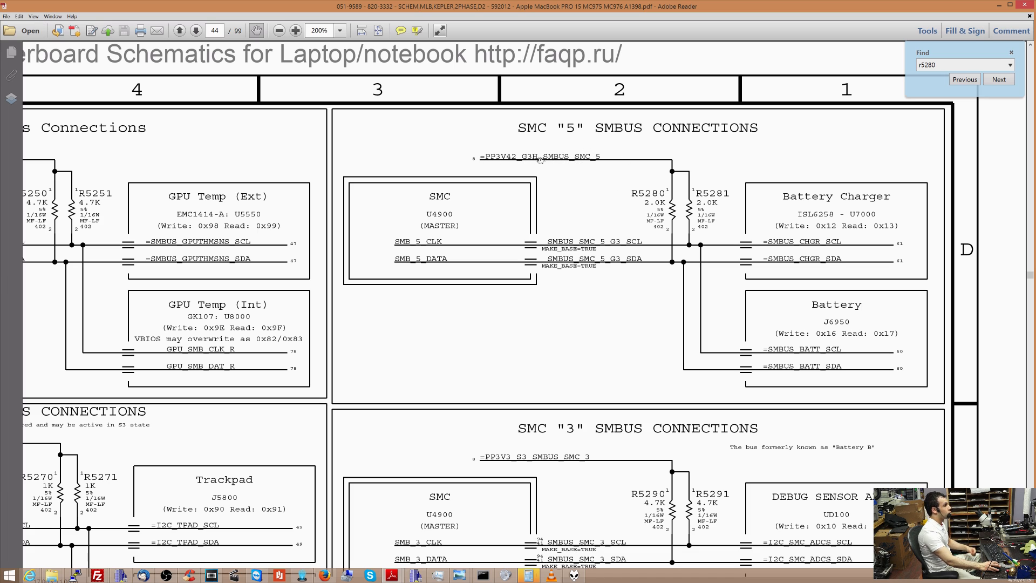
mouse_move(674, 212)
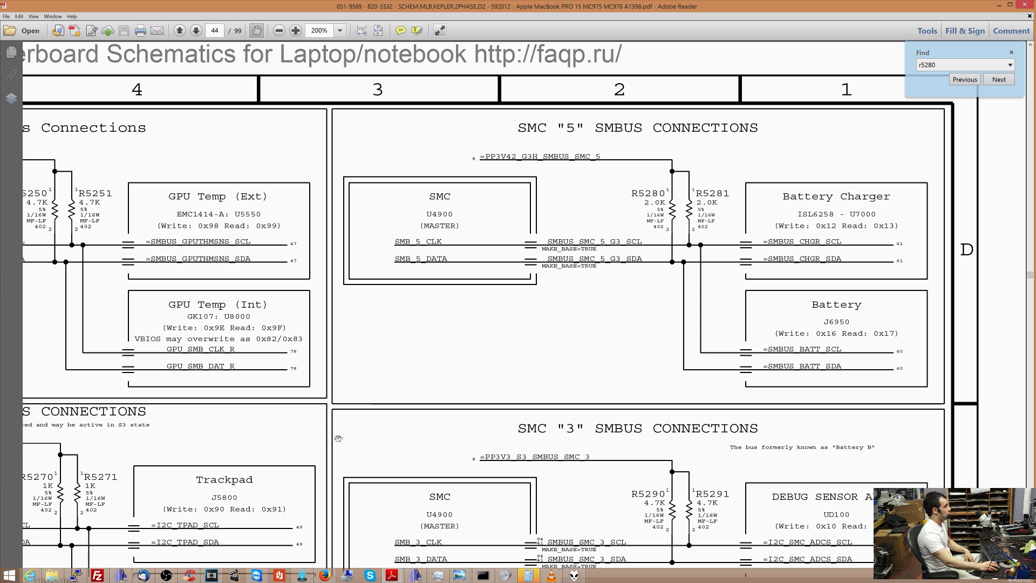
mouse_move(722, 258)
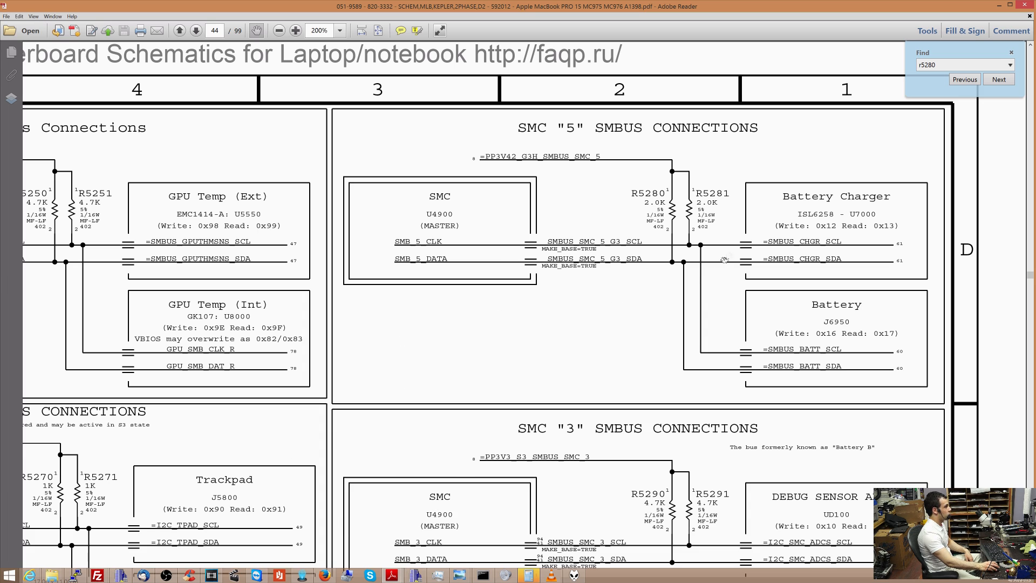
mouse_move(569, 164)
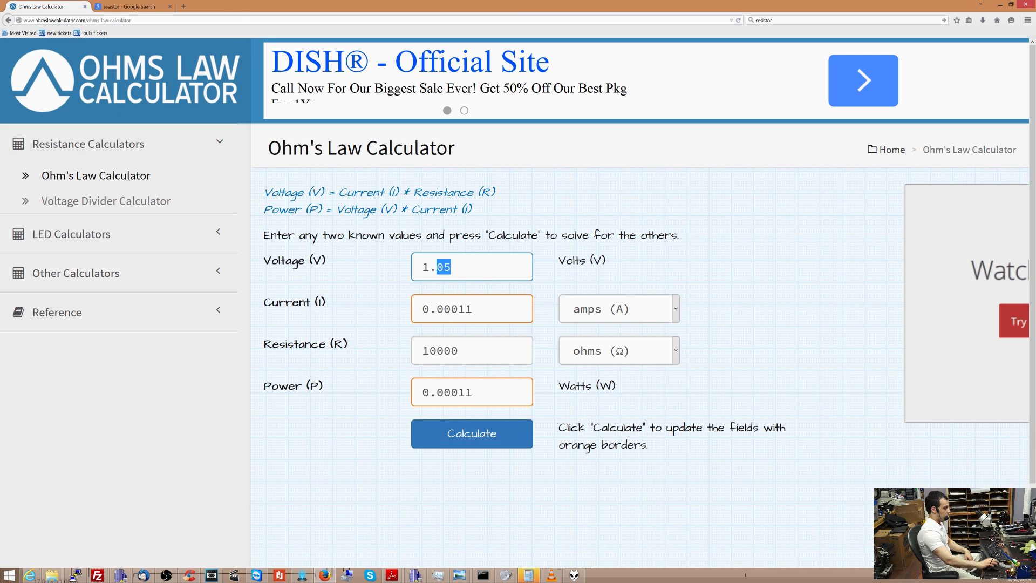
Step: Calculate current for 3.42 V across 22 kilohms with the unit set to kilohms
text(3.42)
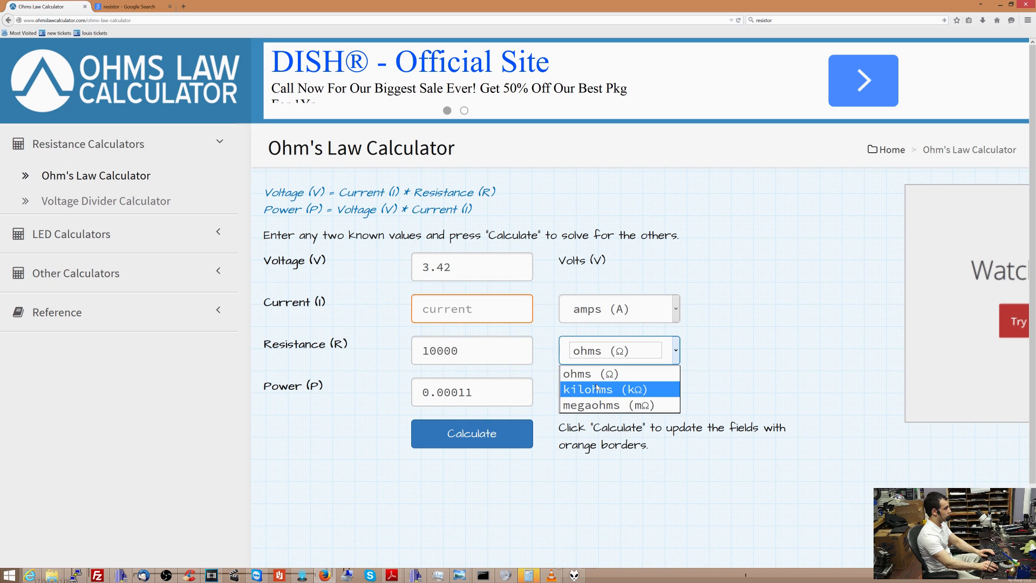
click(602, 388)
text(22)
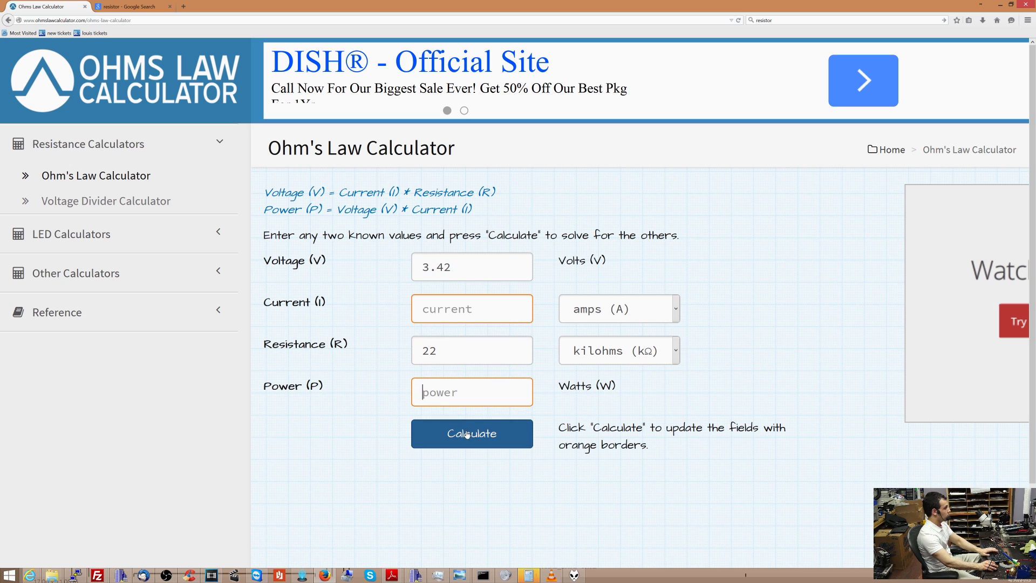
click(472, 434)
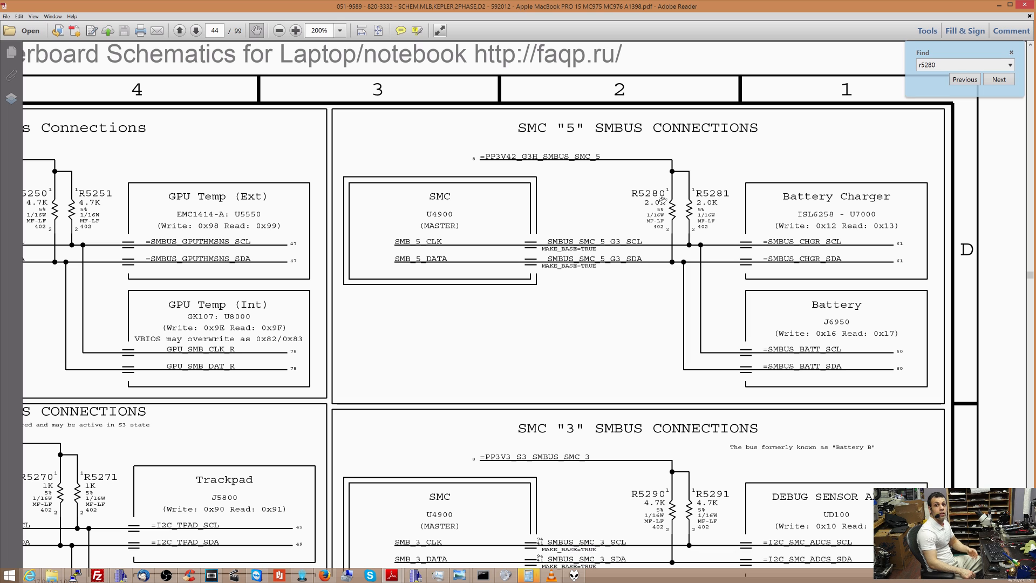
mouse_move(644, 256)
text(u7000)
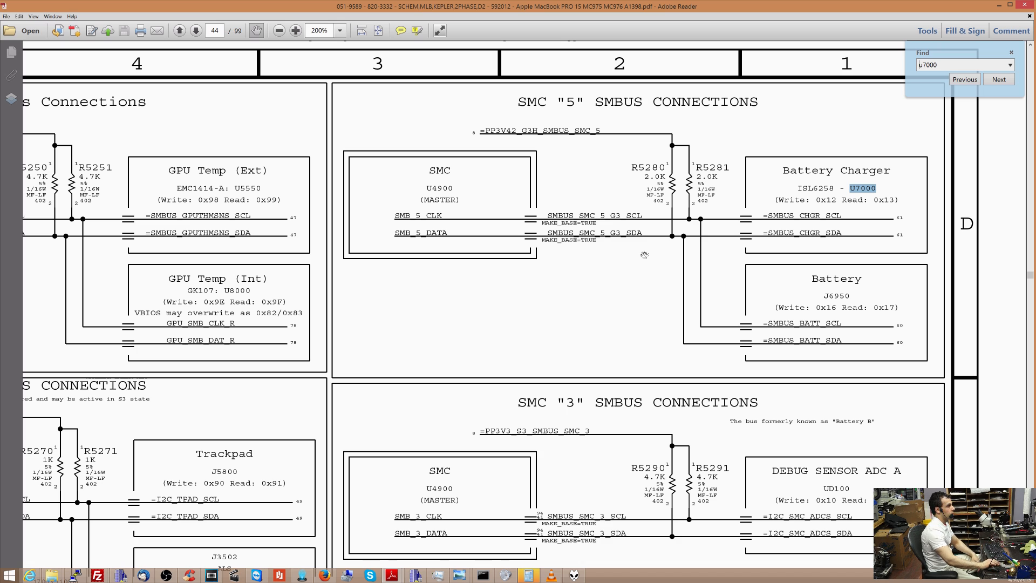
Step: Jump to the next U7000 search occurrence, landing on the page 61 charger schematic
click(998, 79)
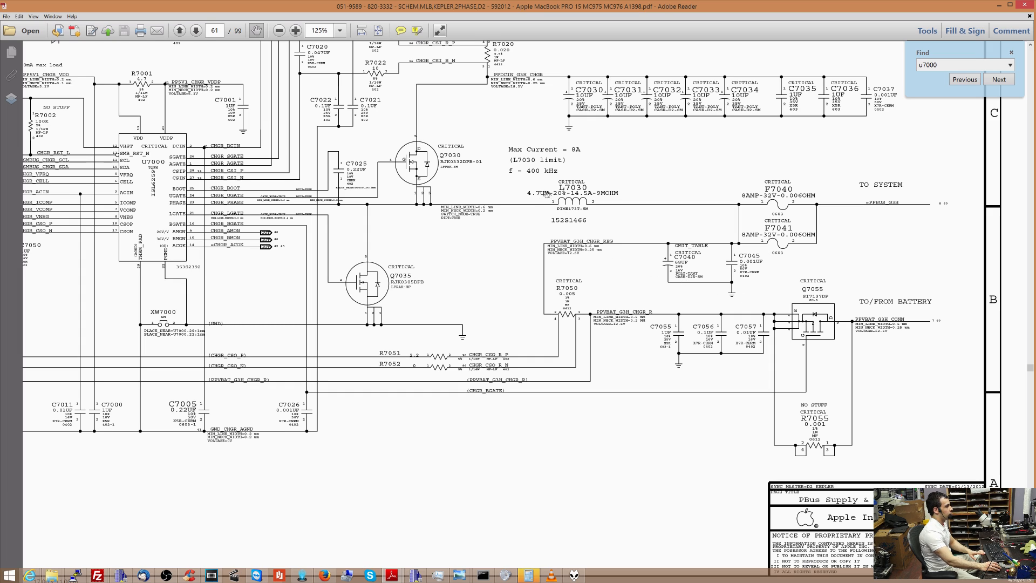
mouse_move(723, 265)
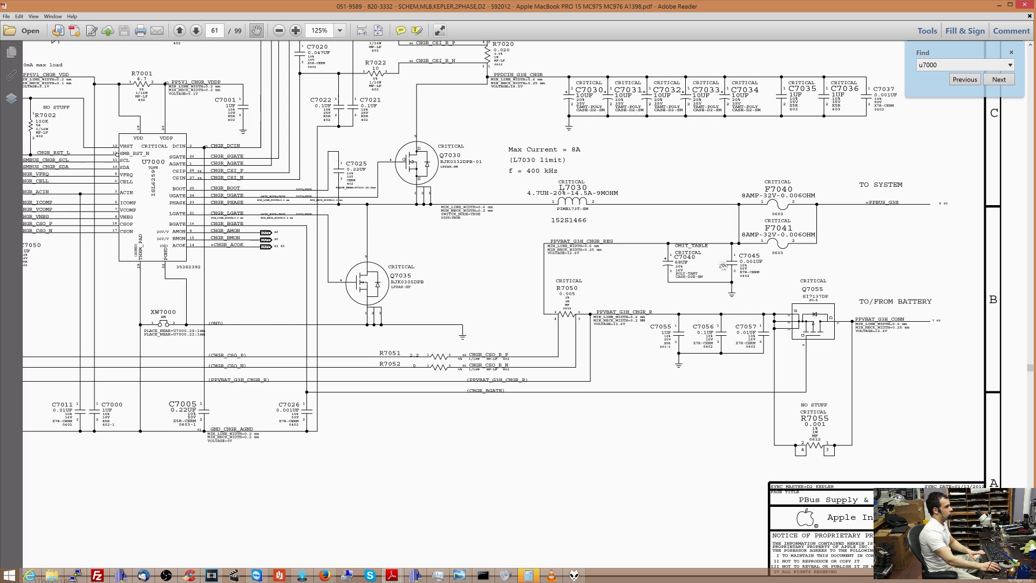
mouse_move(734, 301)
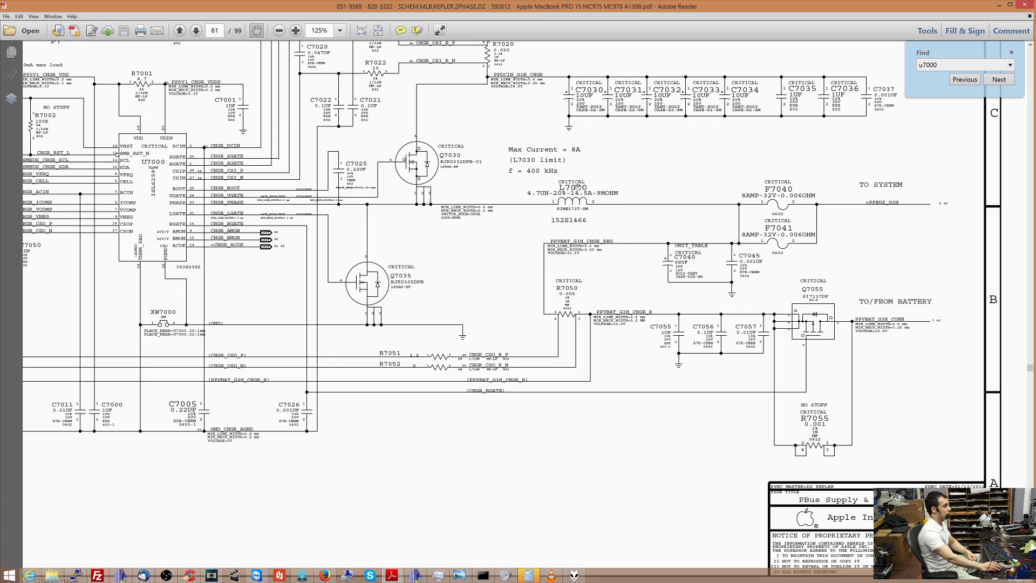
mouse_move(563, 228)
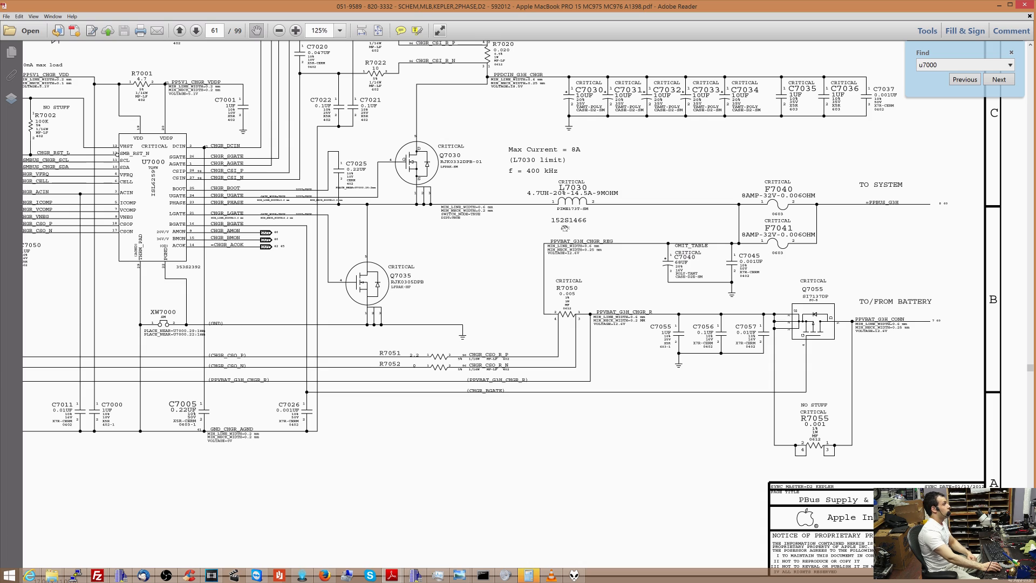